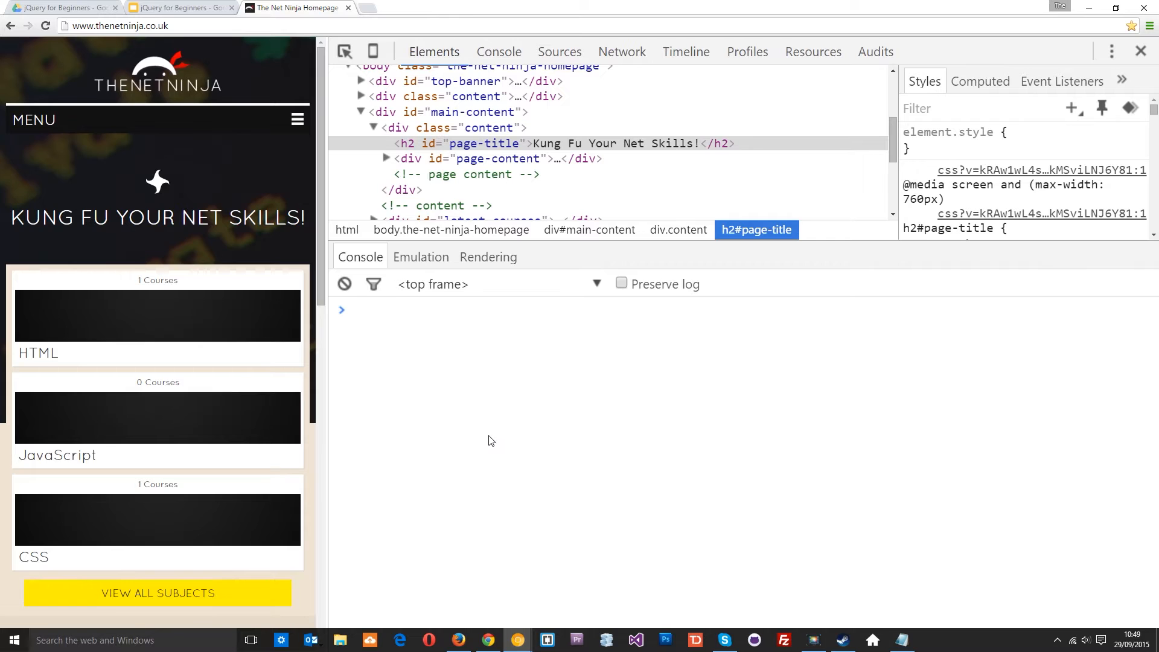
pyautogui.moveTo(486, 143)
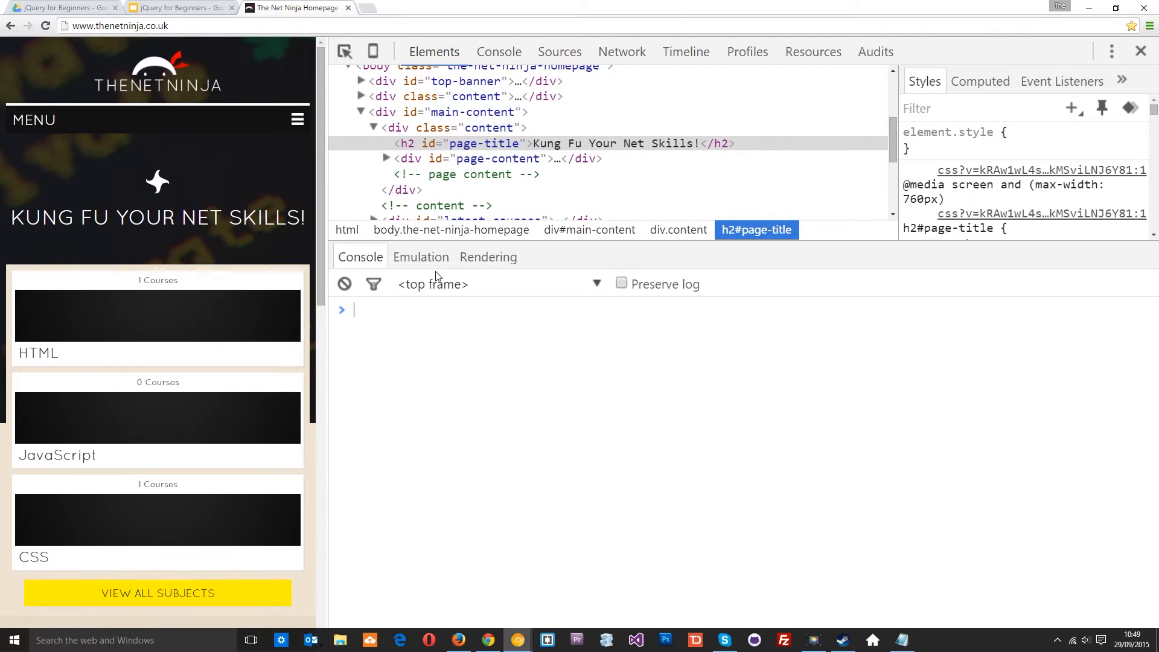
# Run document.getElementById("page-title") to fetch the heading with plain JavaScript
pyautogui.write('document.getElementById(')
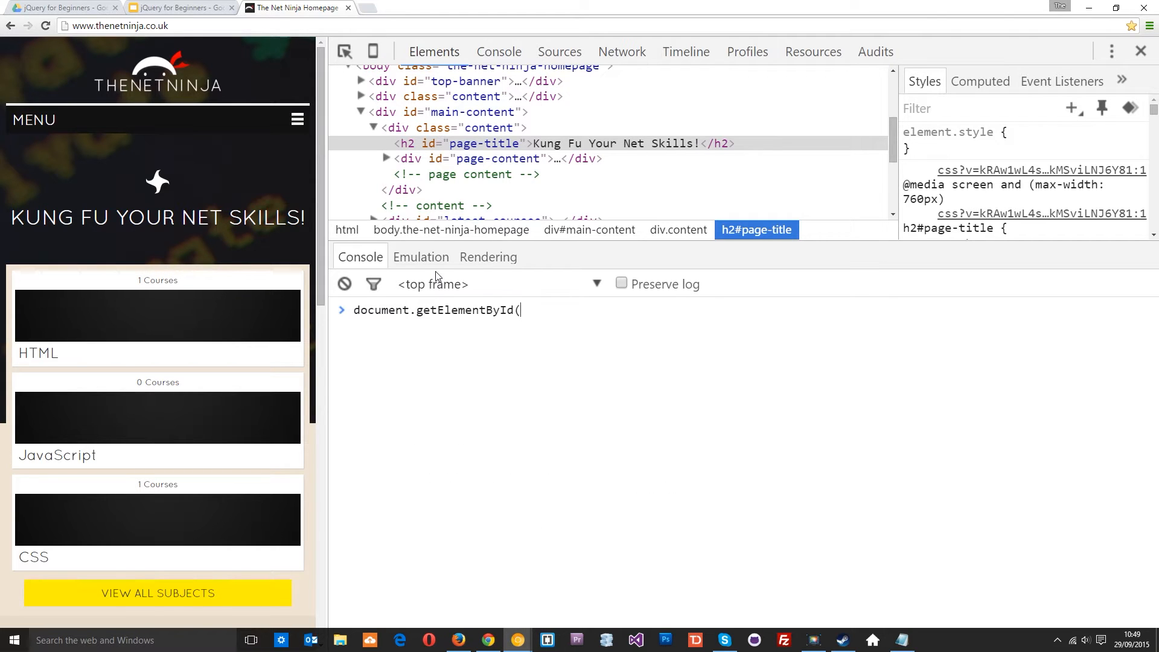
pyautogui.write('"p")')
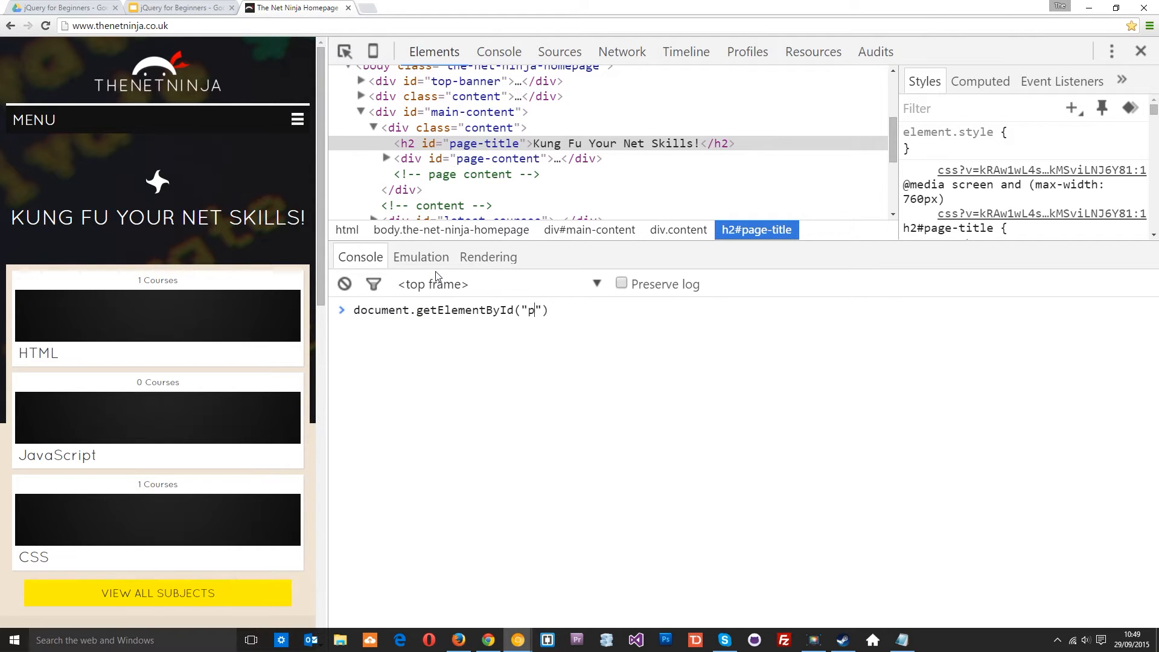
pyautogui.write('age-title')
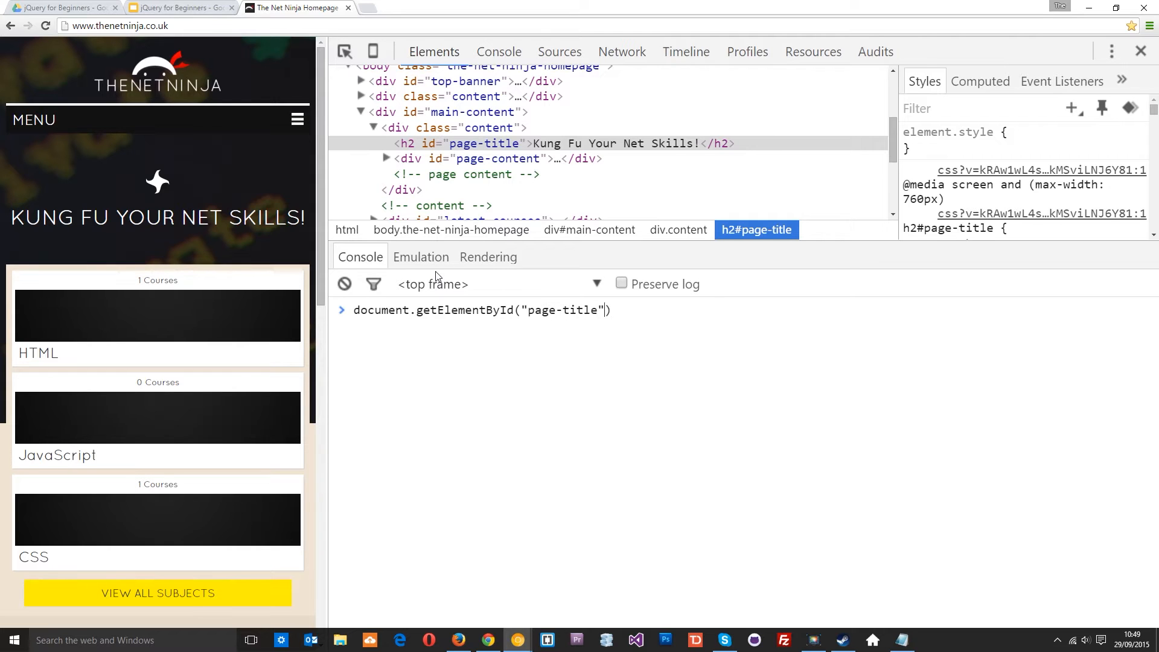
pyautogui.press('Enter')
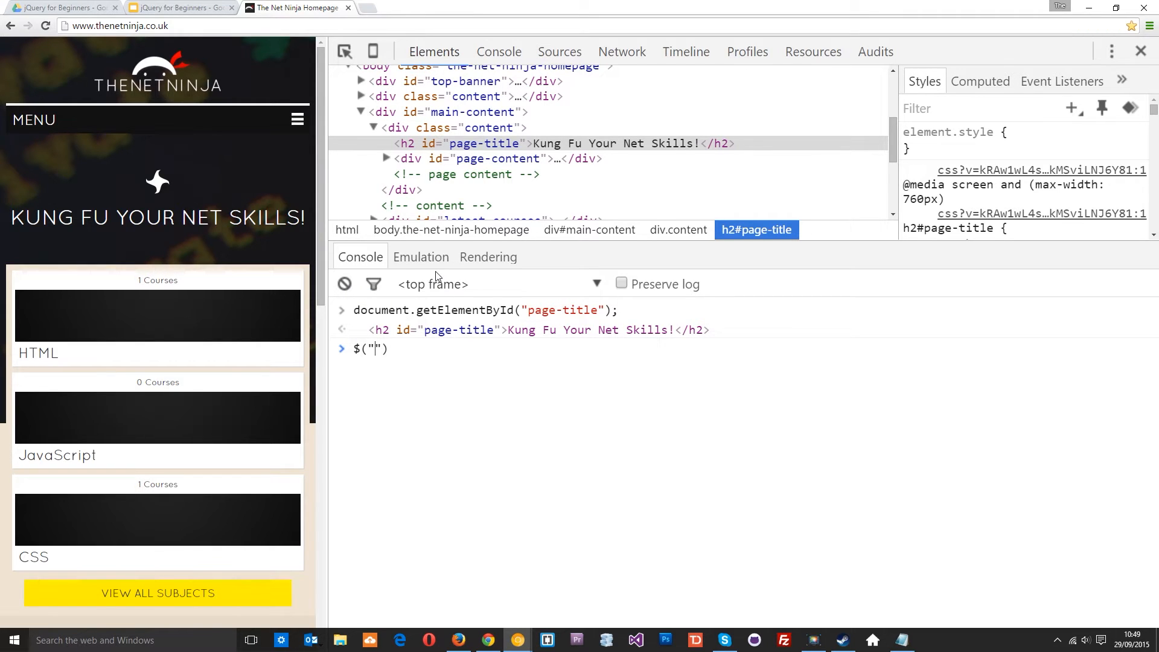
# Enter the jQuery selection $("#page-title"); in the console
pyautogui.write('#')
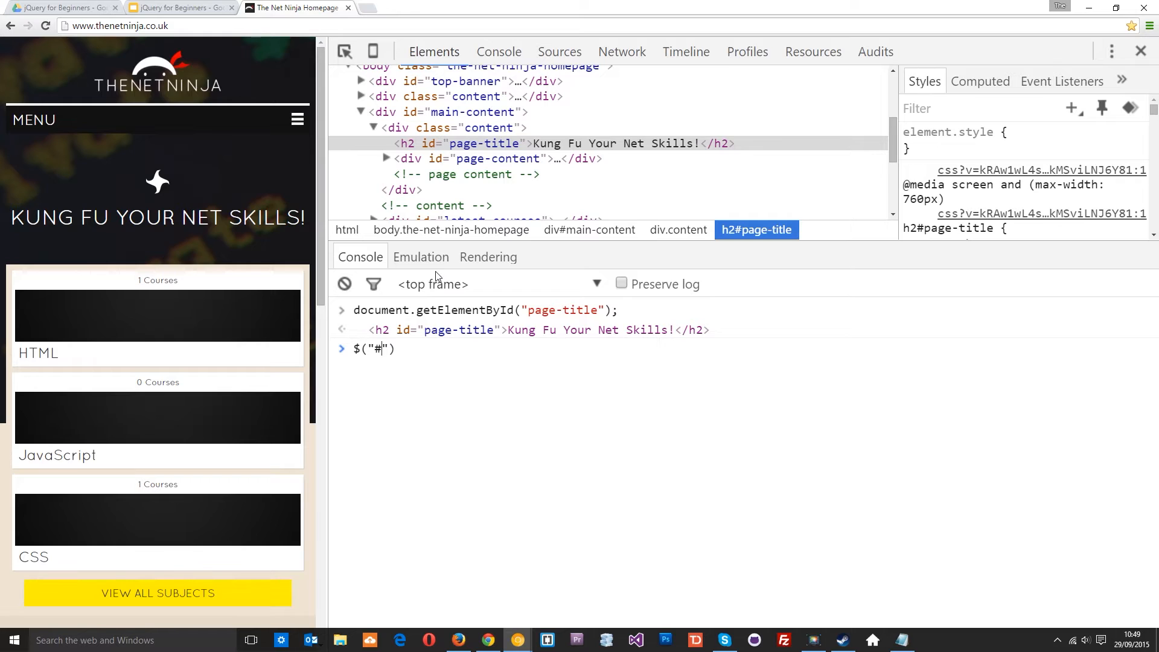
pyautogui.write('page-titl')
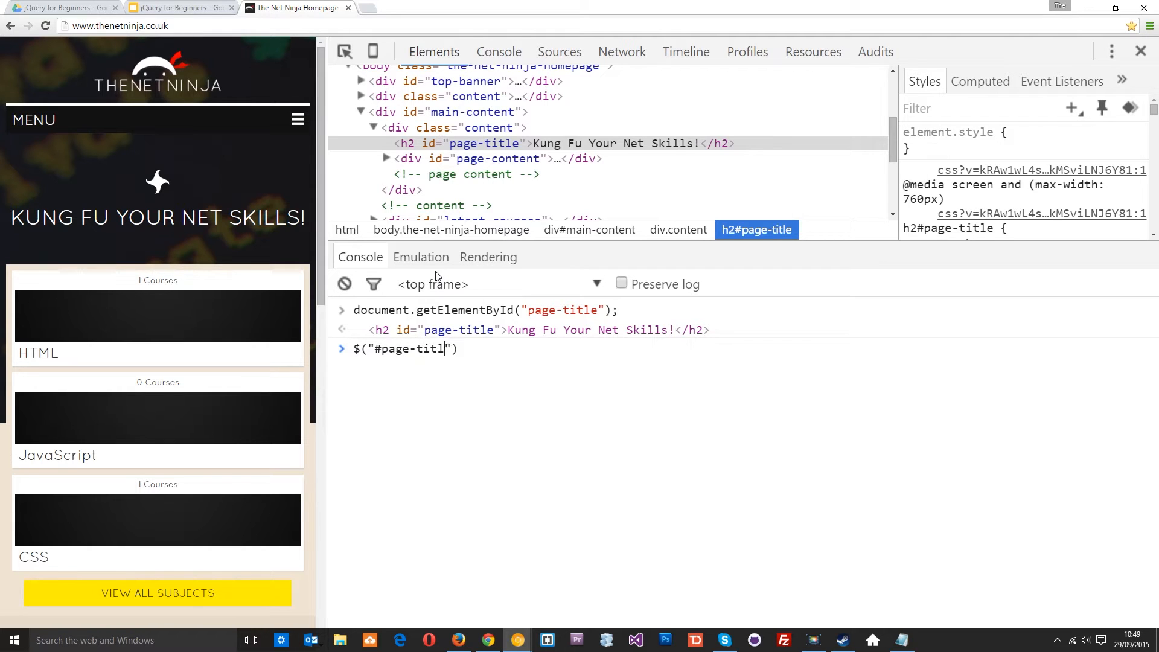
pyautogui.write('e");')
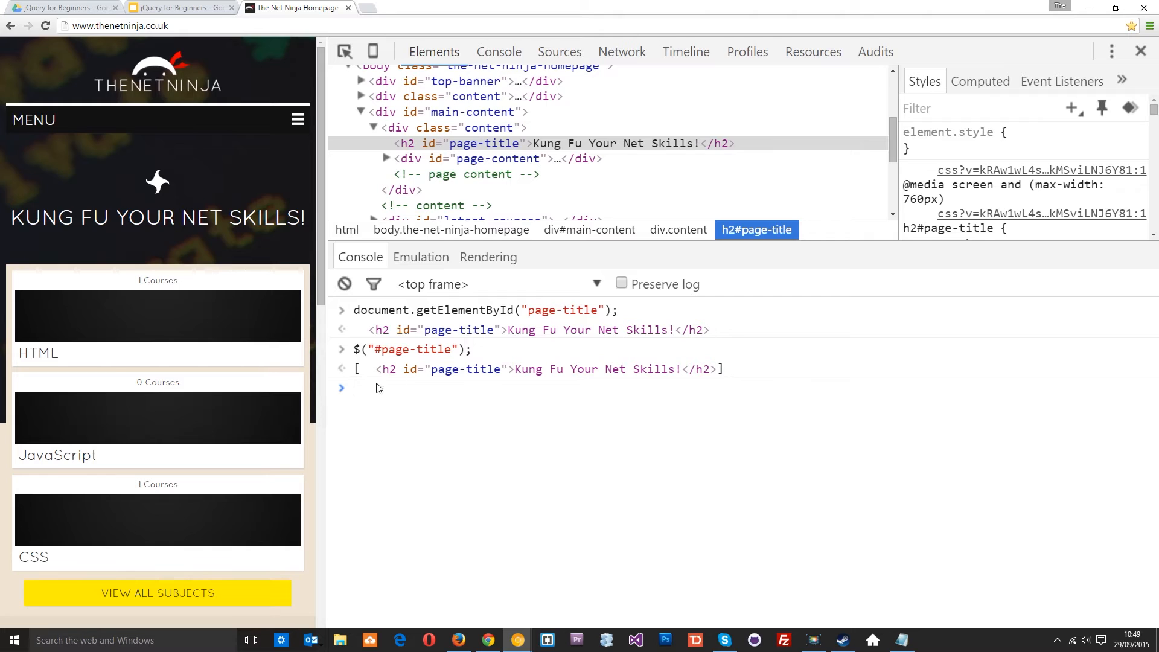
pyautogui.moveTo(454, 396)
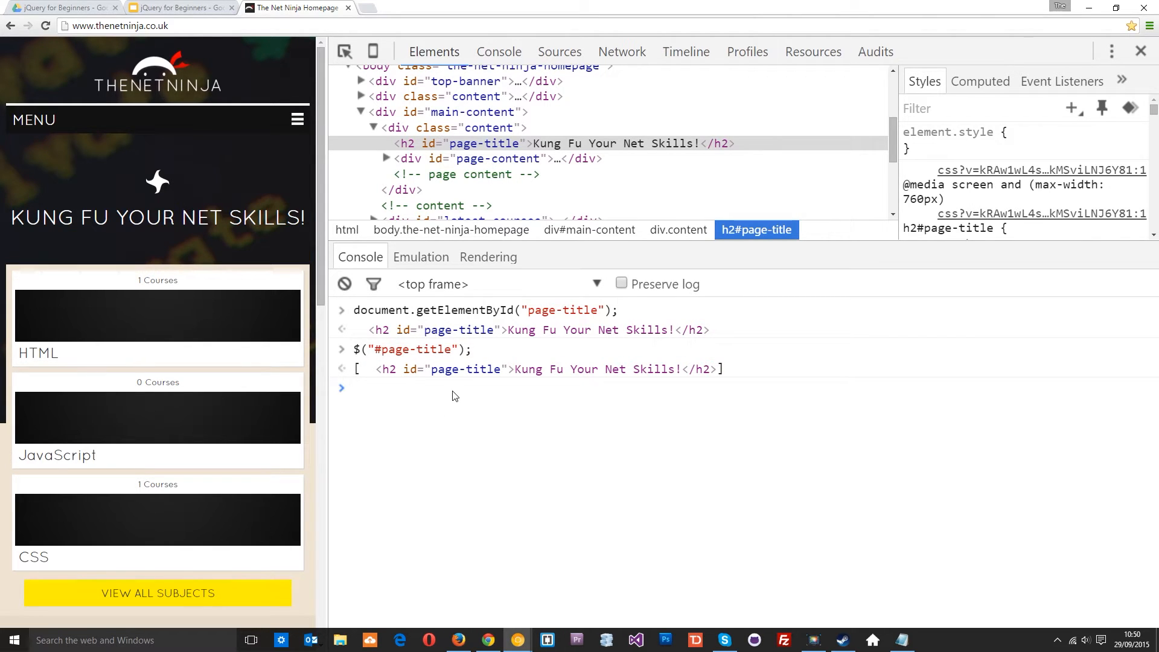
pyautogui.click(355, 388)
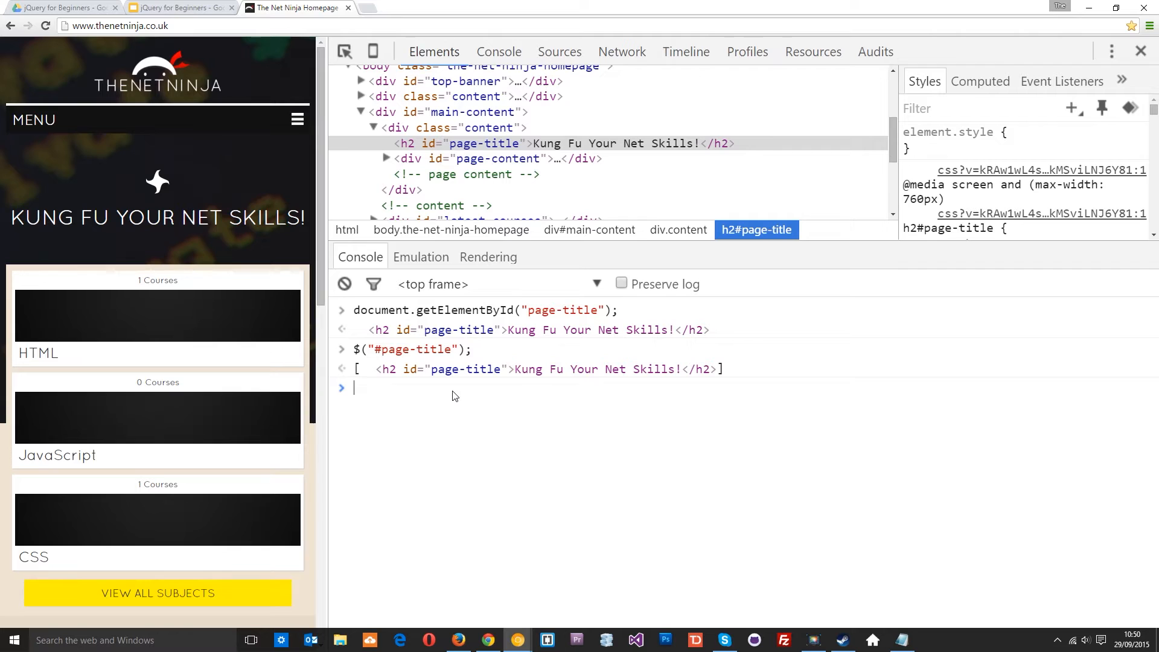
pyautogui.moveTo(672, 412)
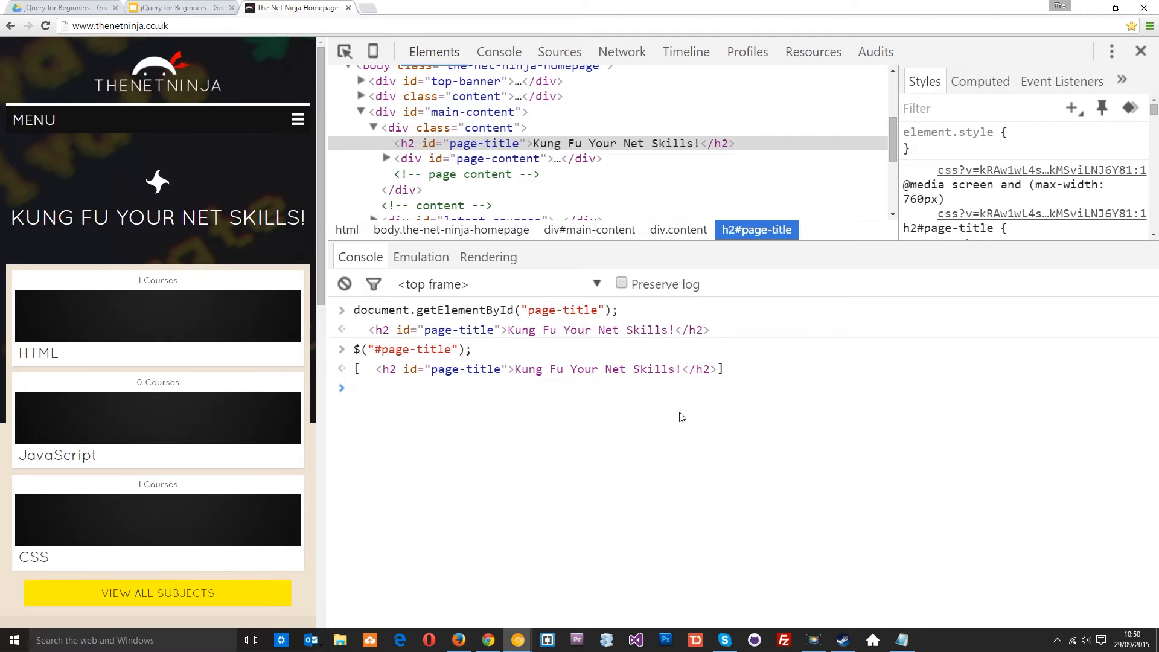
pyautogui.moveTo(565, 144)
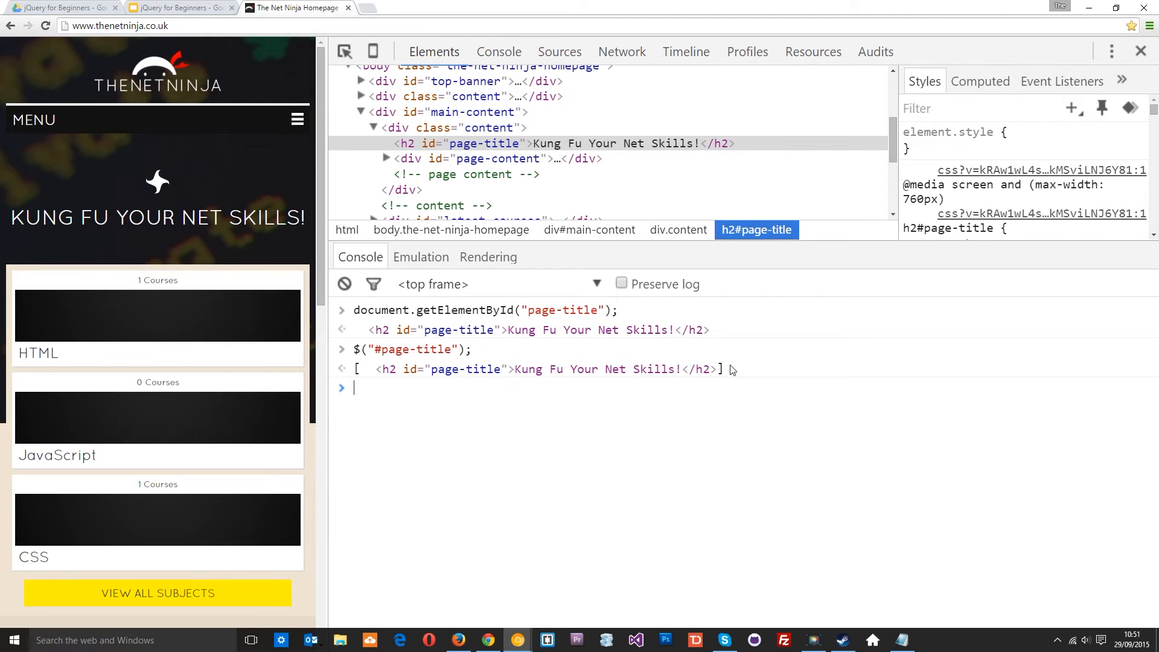
pyautogui.moveTo(734, 377)
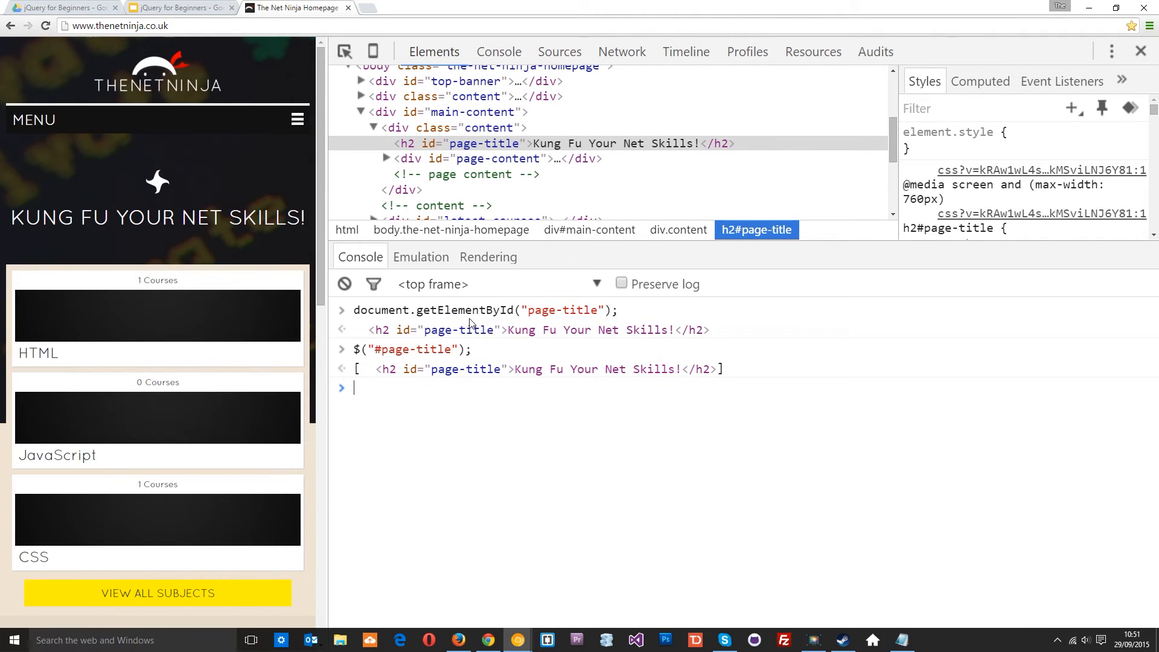
# Store the page-title element in a variable: var heading = $("#page-title")
pyautogui.write('var')
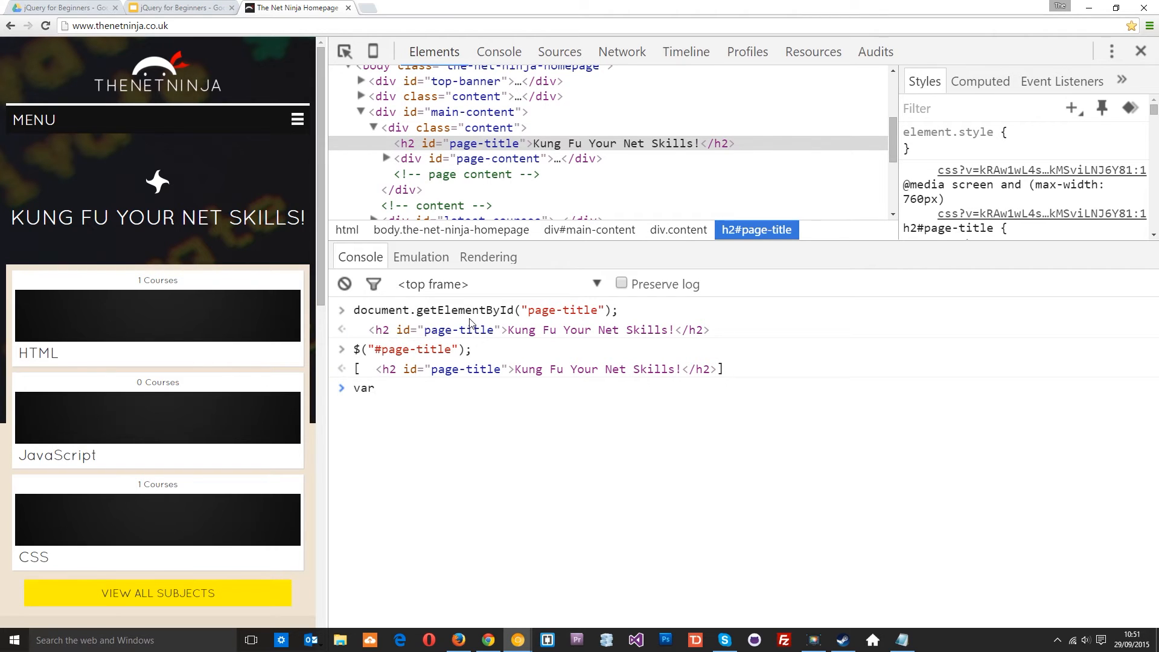
pyautogui.write('heading =')
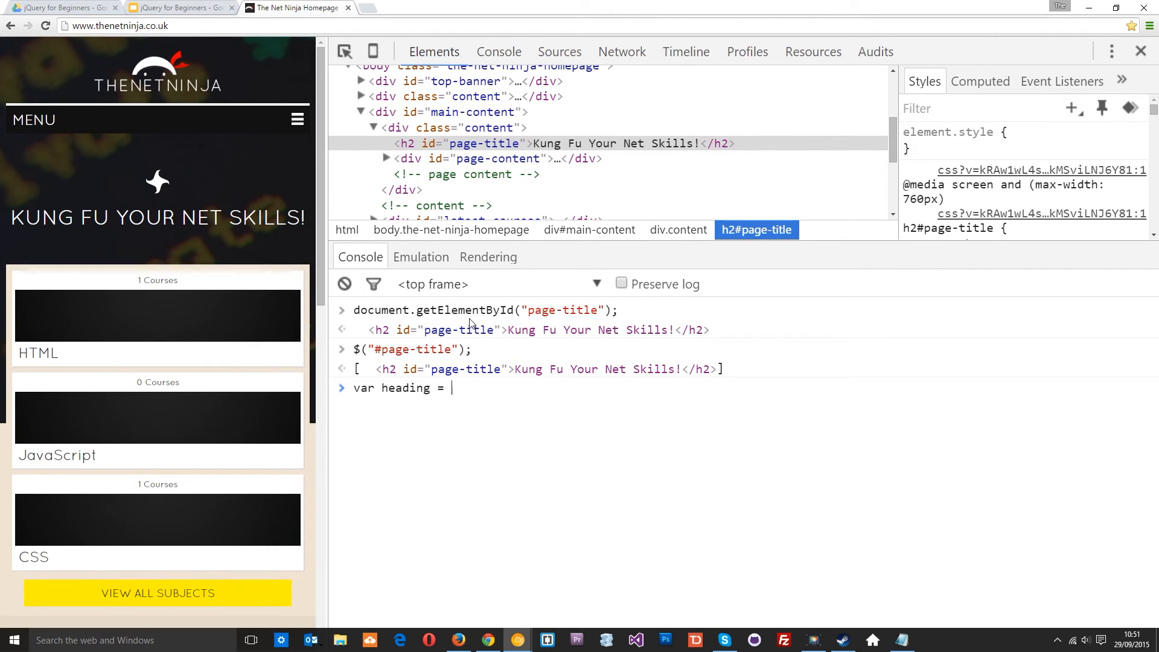
pyautogui.write('$()')
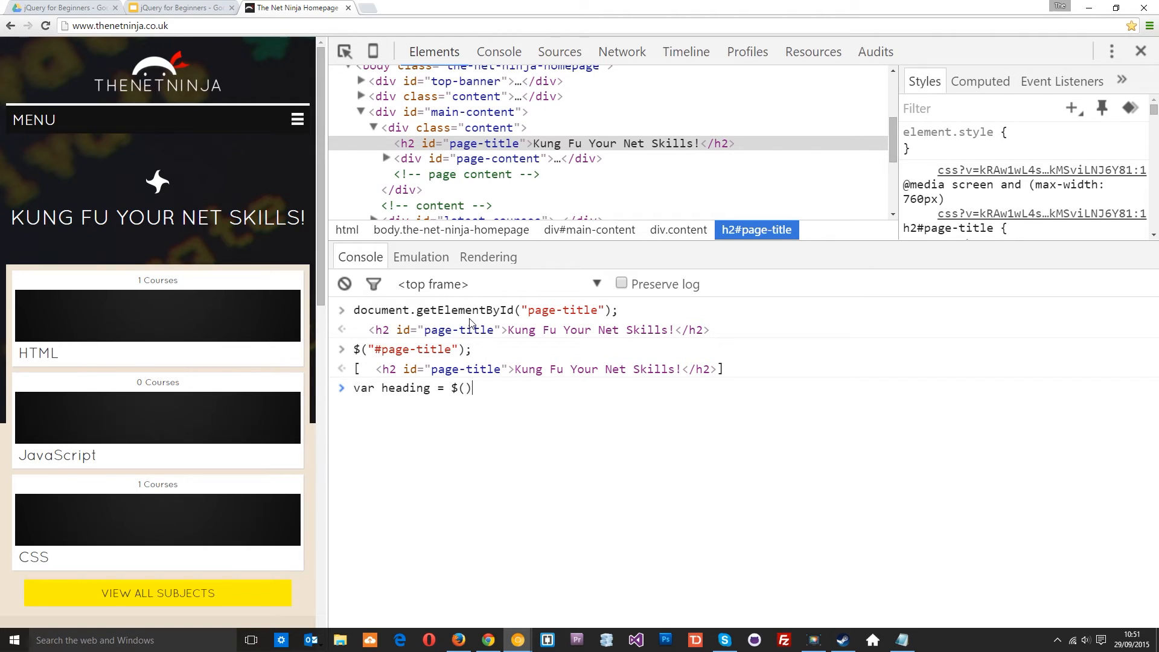
pyautogui.write('"')
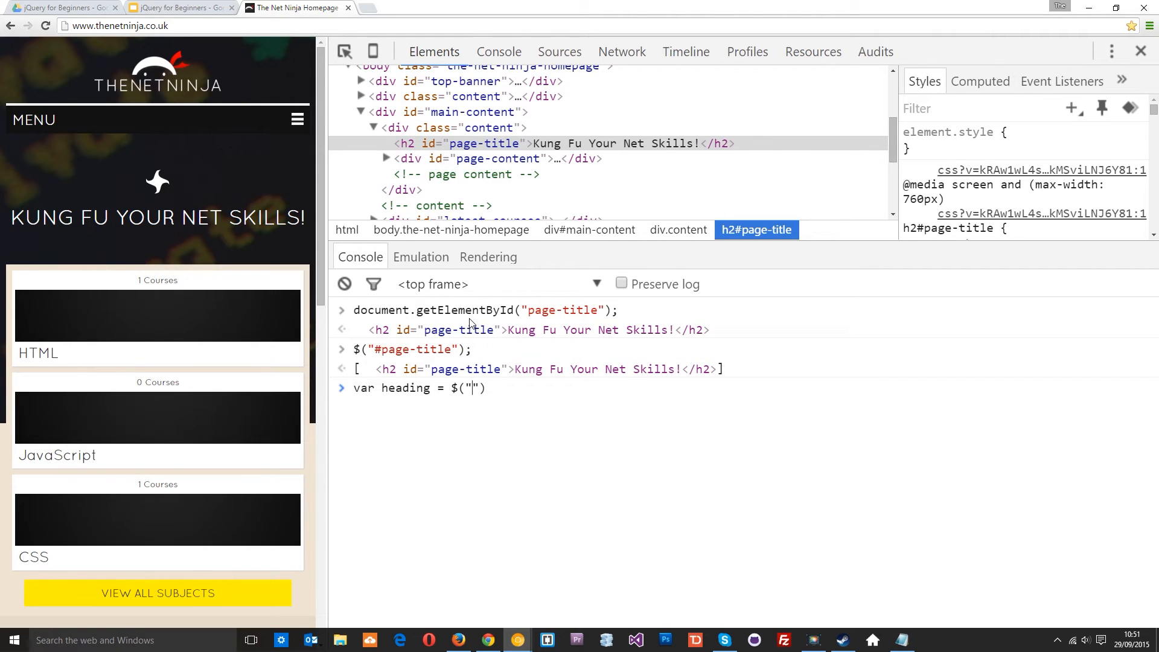
pyautogui.write('#')
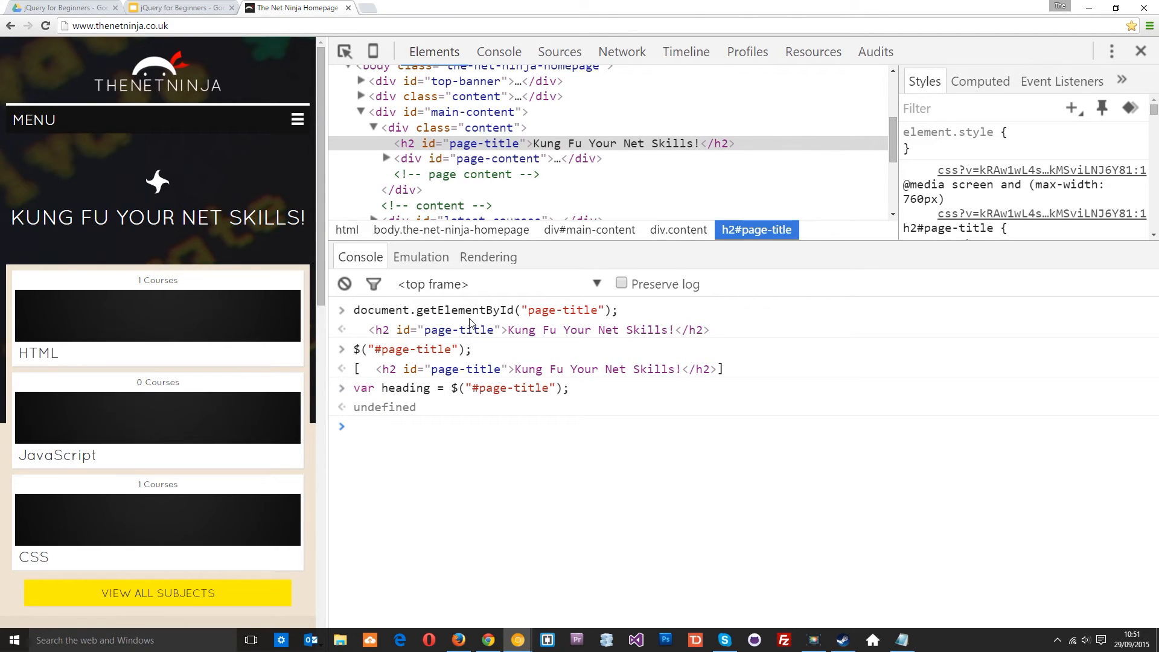
# Enter heading.css({position: "relative"}); to give the heading relative positioning
pyautogui.write('heading.css(')
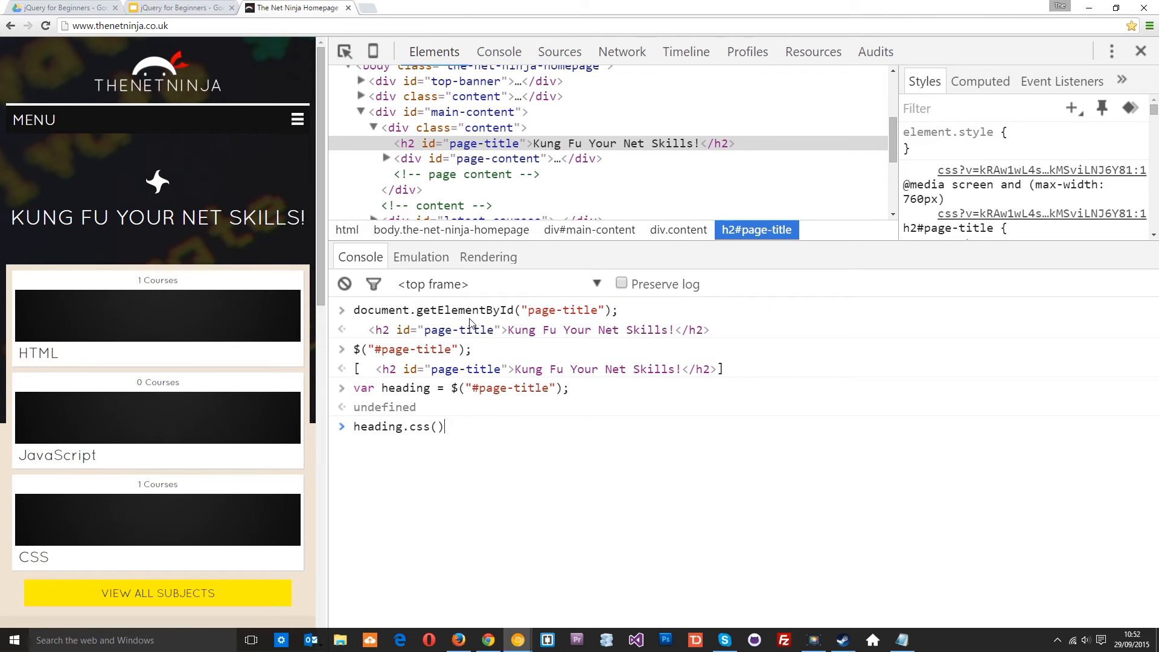
pyautogui.write('{}')
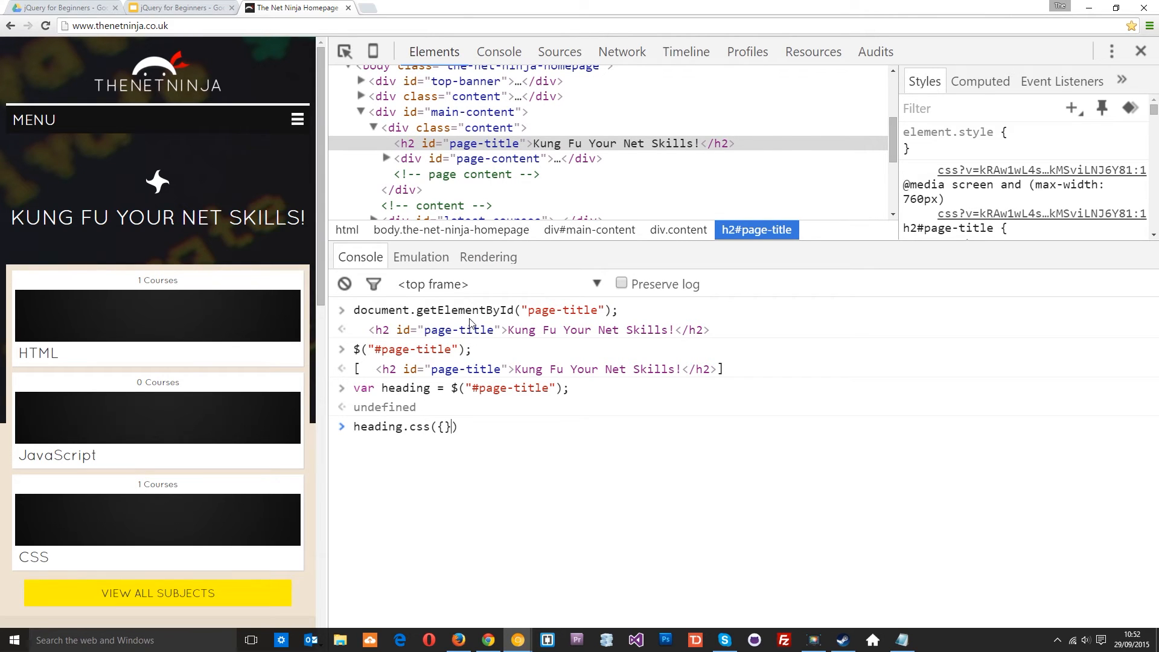
pyautogui.write('position:')
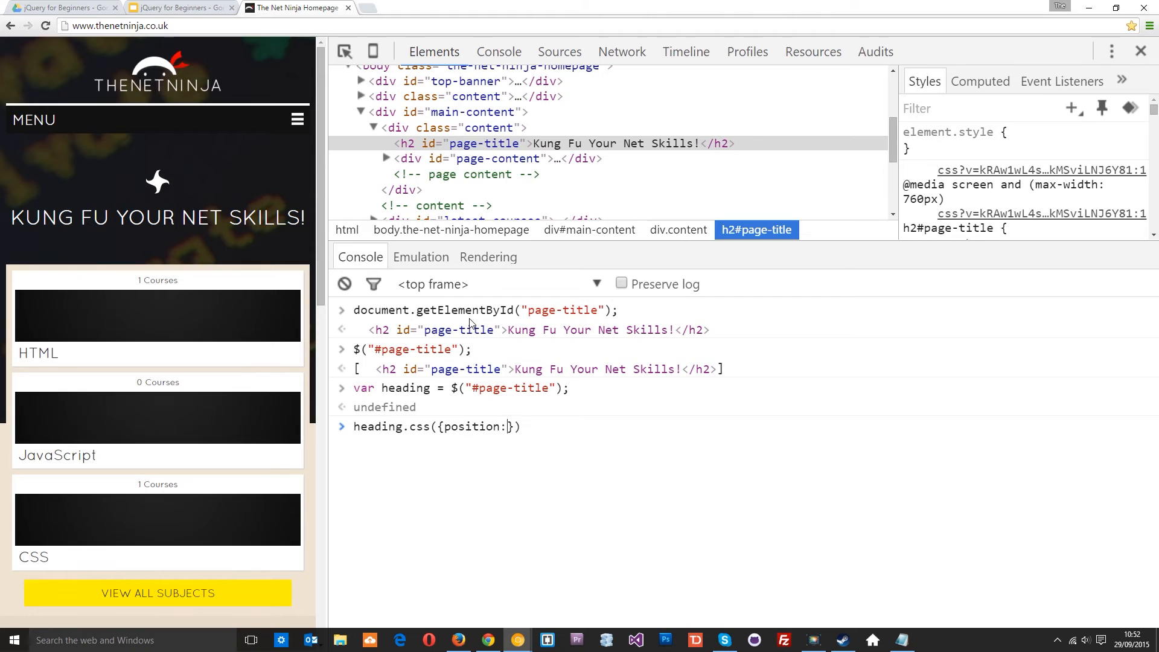
pyautogui.write('"relative"')
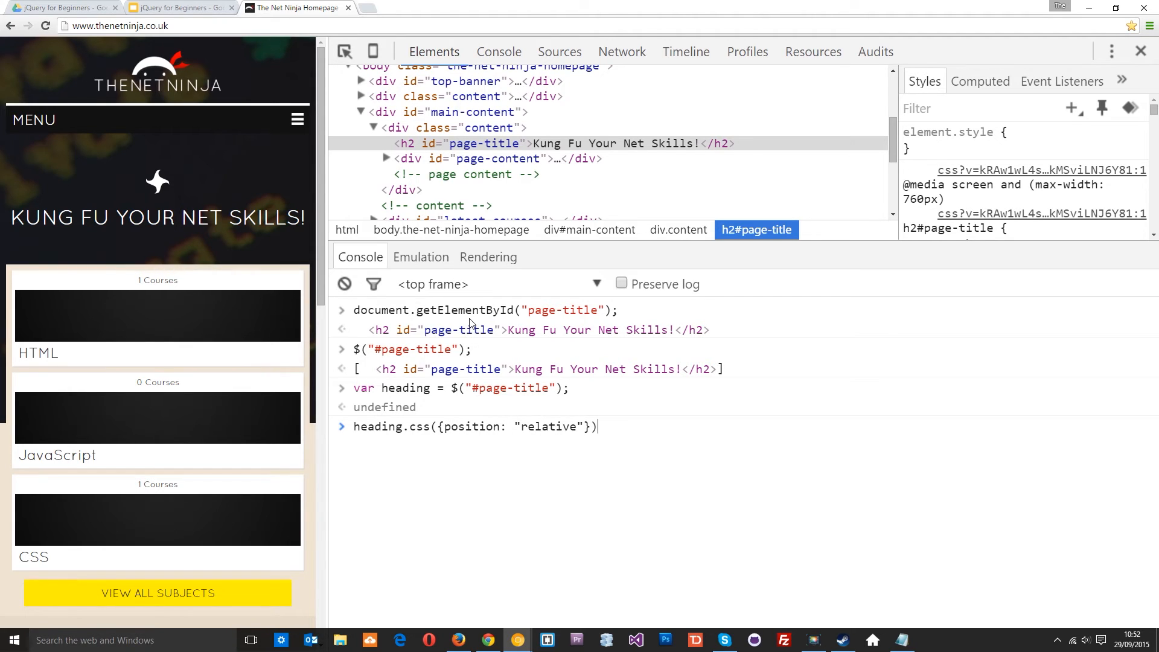
pyautogui.write(';')
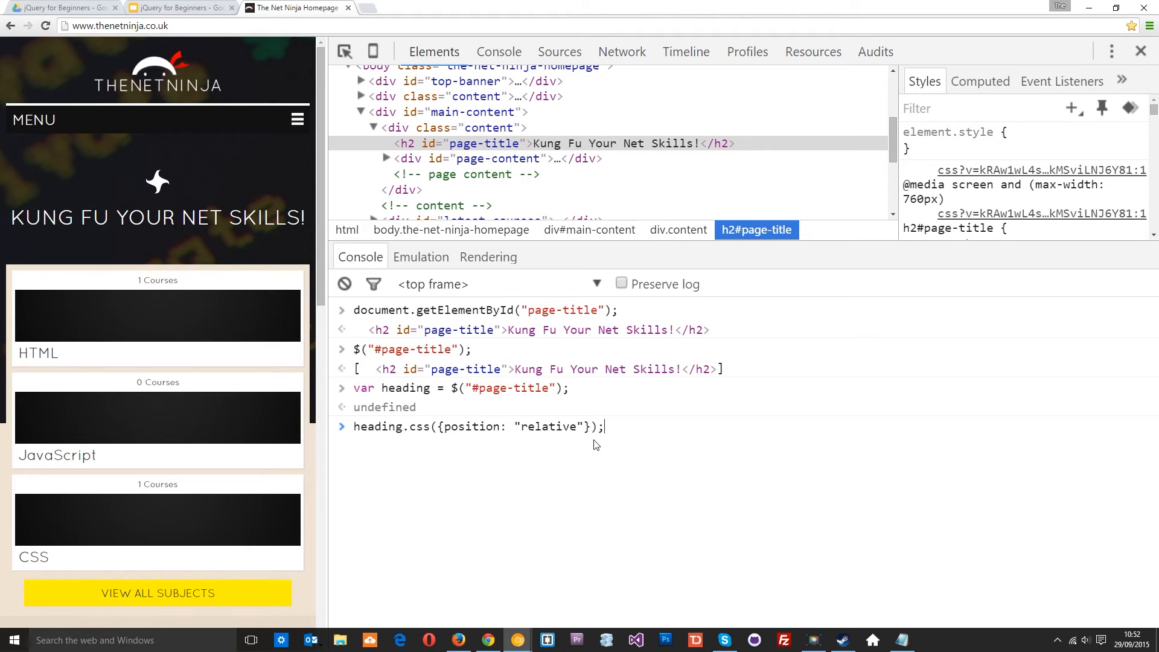
pyautogui.moveTo(427, 409)
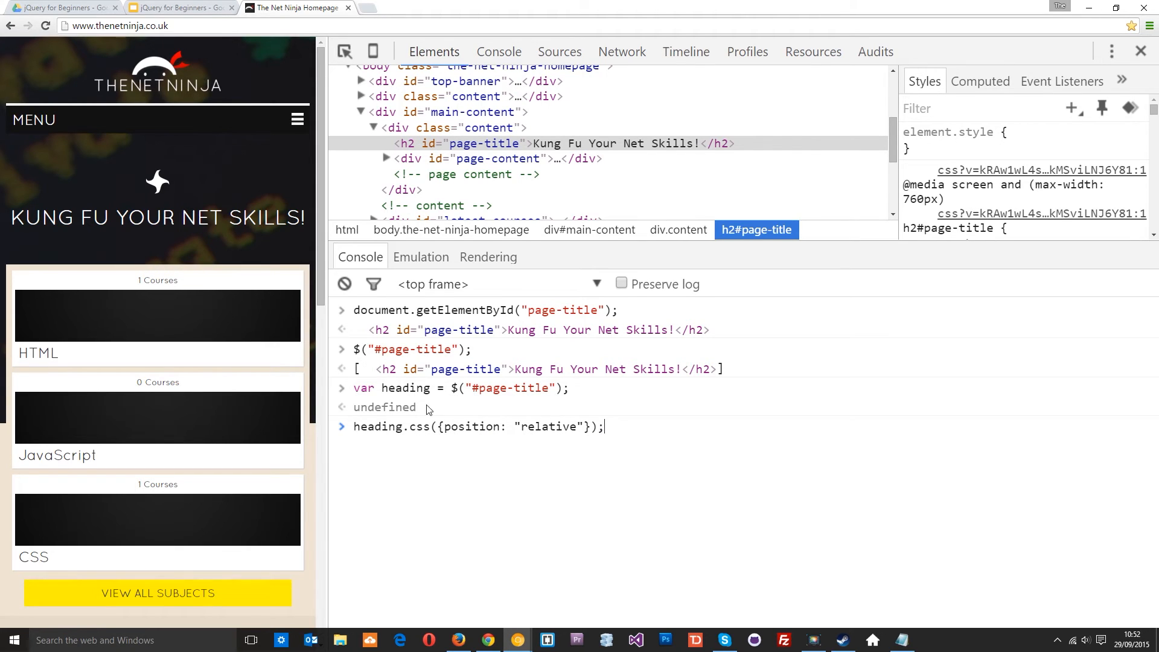
pyautogui.moveTo(453, 392)
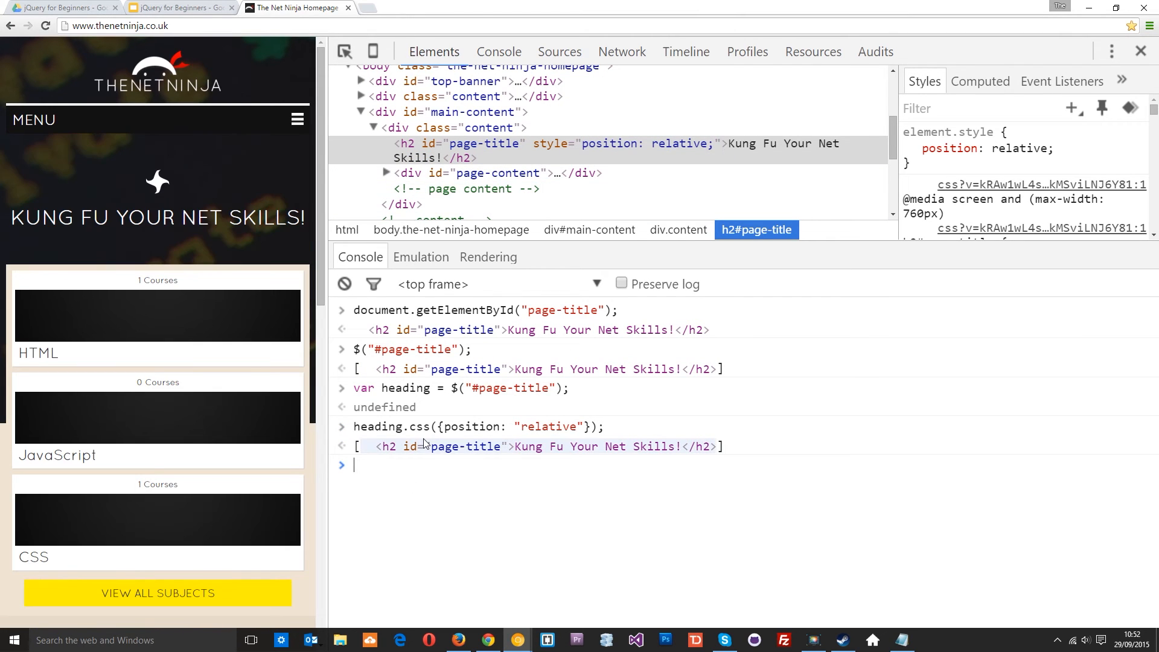
# Enter heading.animate({left: 100}); to slide the heading 100px right
pyautogui.write('heading')
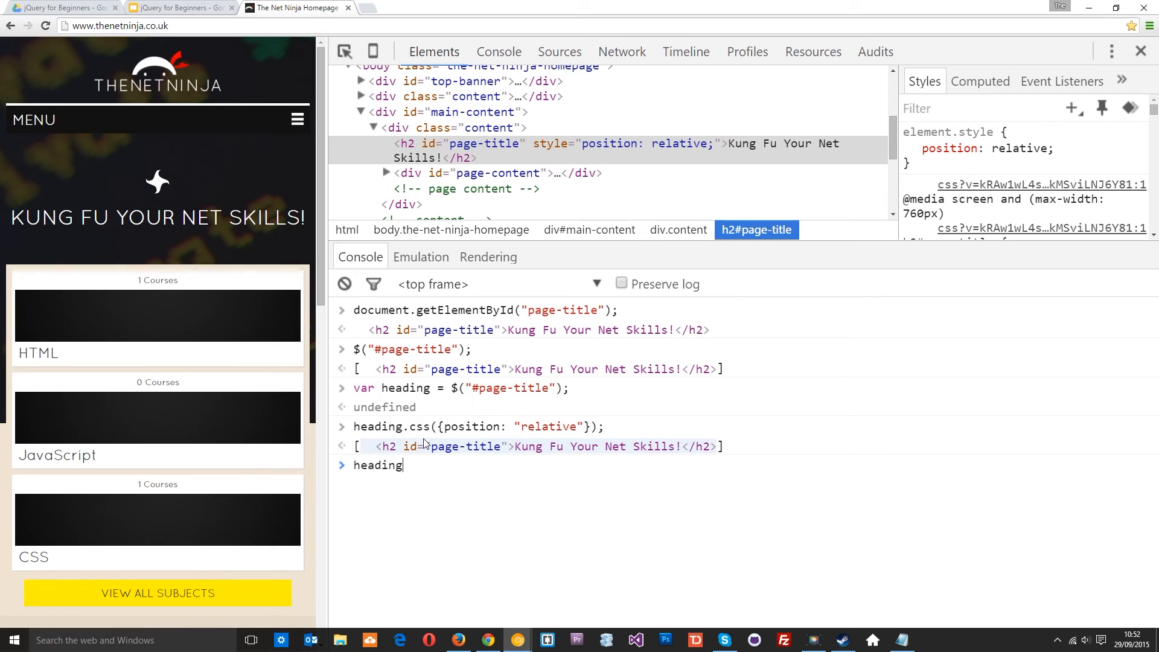
pyautogui.write('.animate')
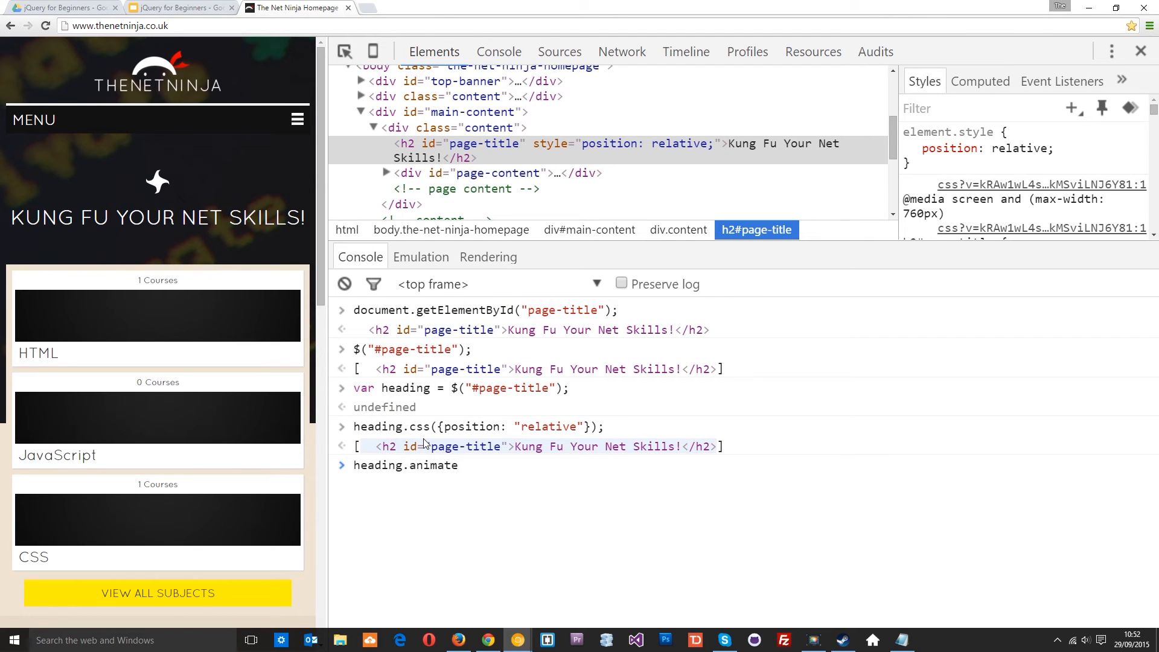
pyautogui.write('({})')
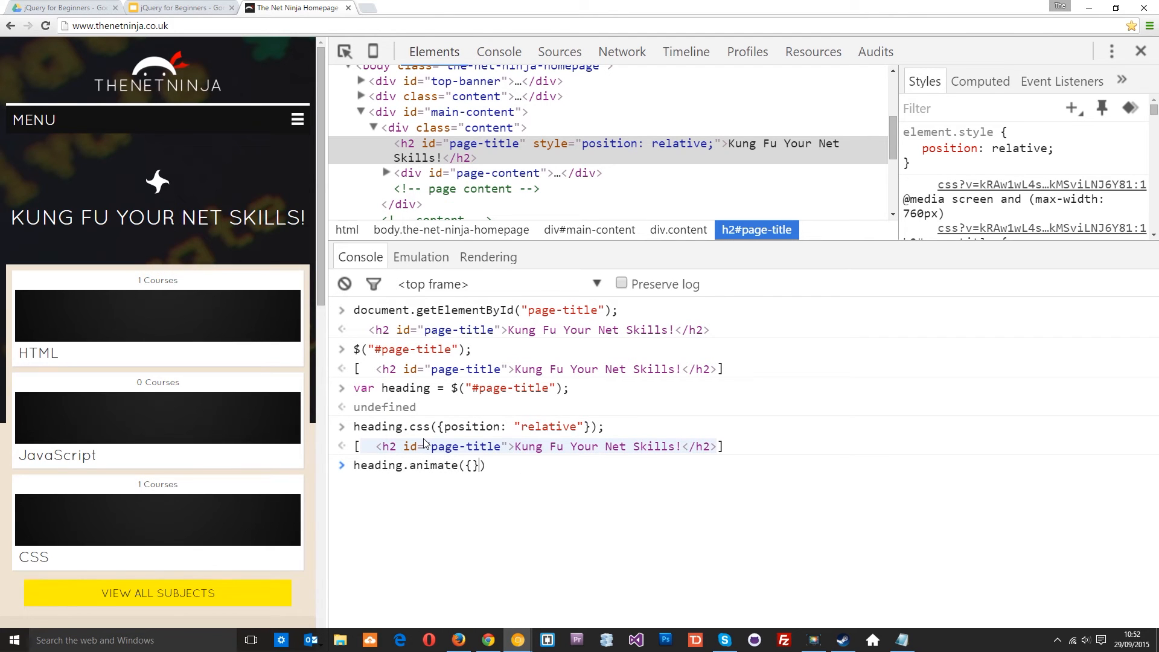
pyautogui.write('left:')
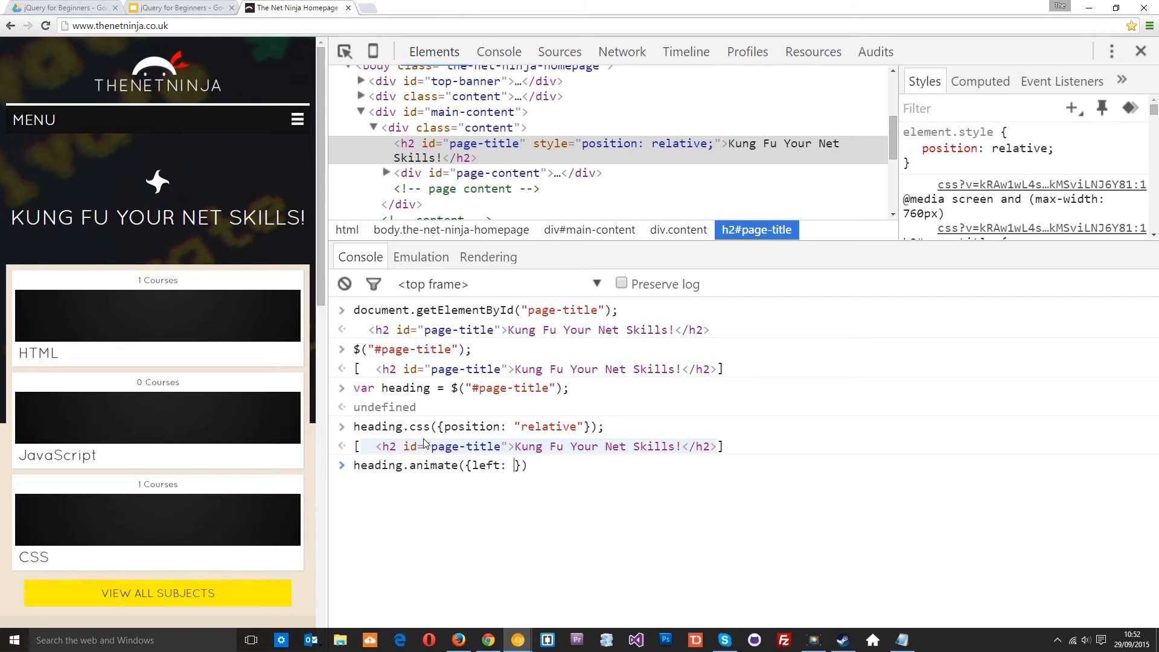
pyautogui.write('100')
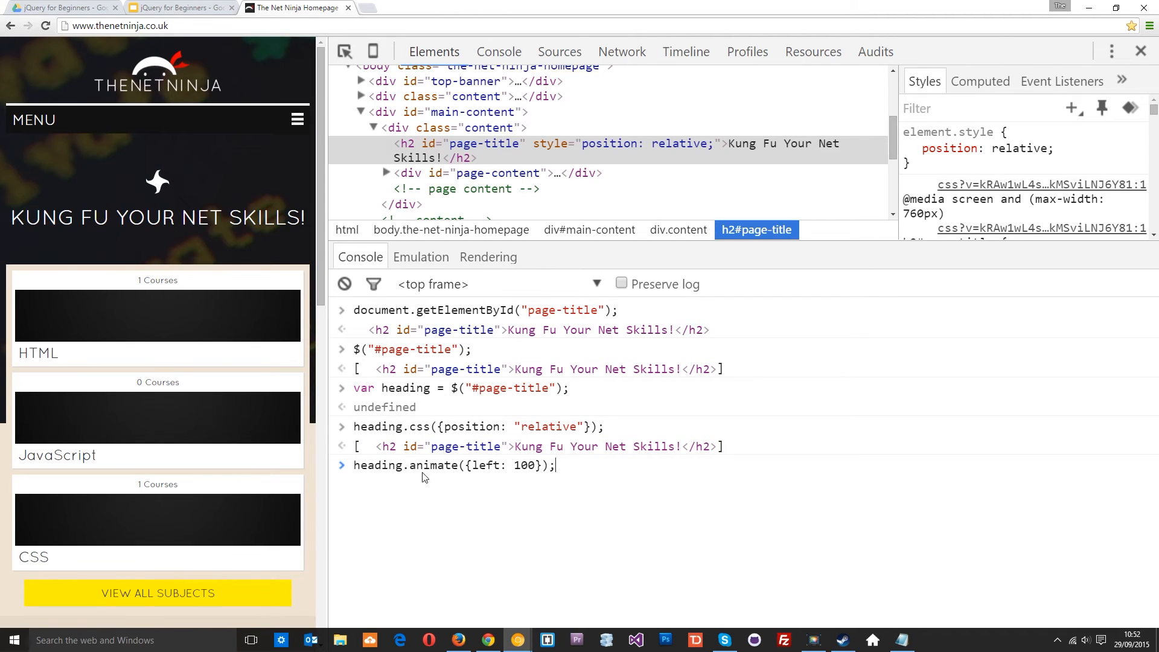
pyautogui.moveTo(481, 470)
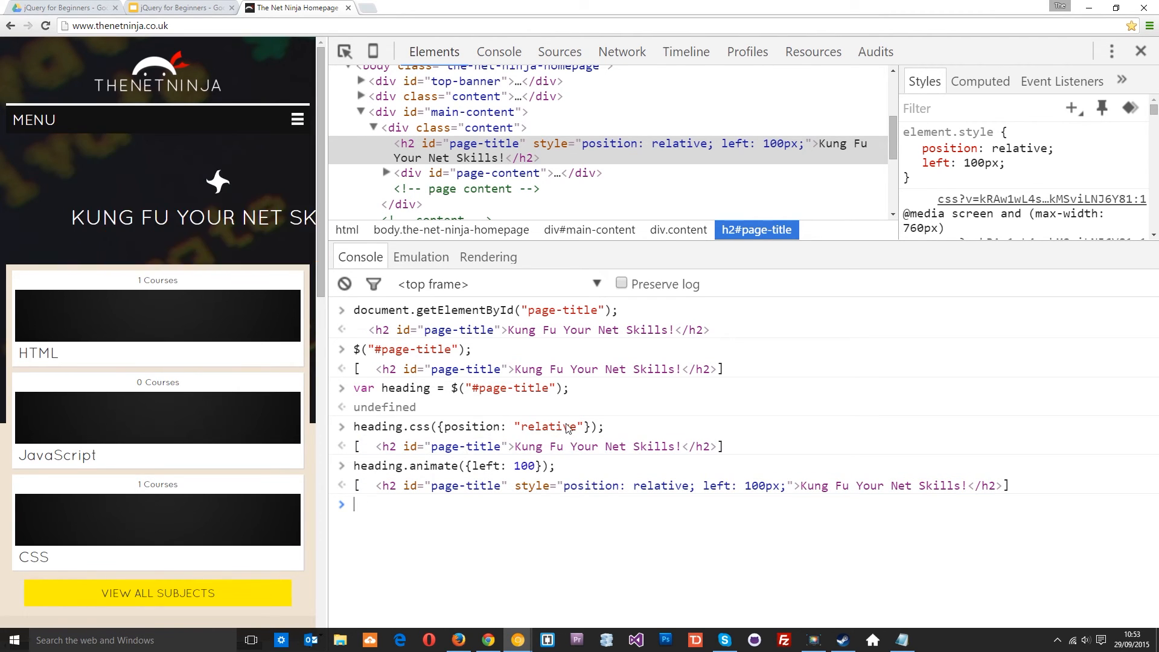
pyautogui.moveTo(383, 427)
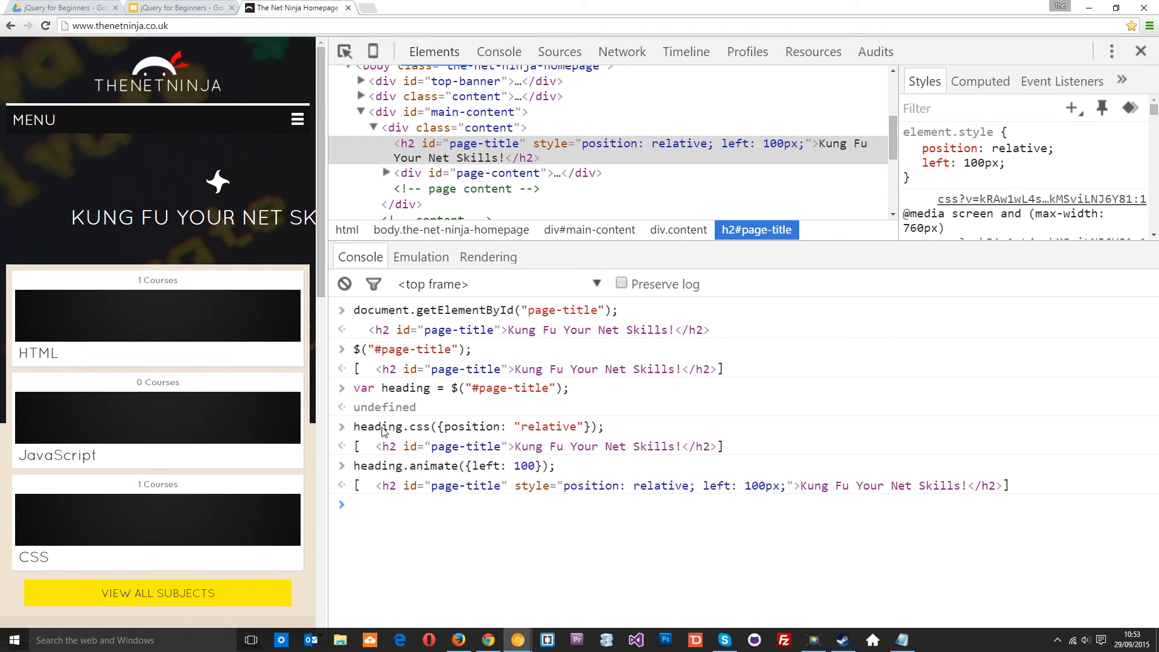
pyautogui.moveTo(569, 395)
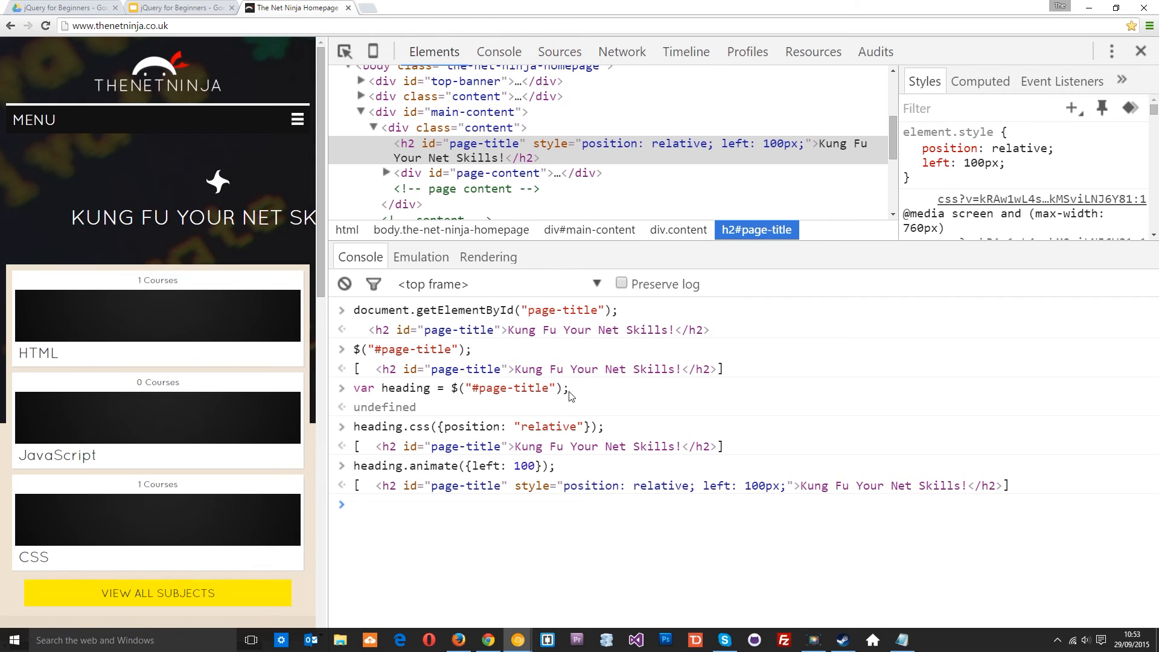
pyautogui.moveTo(452, 393)
pyautogui.write('heading[0]')
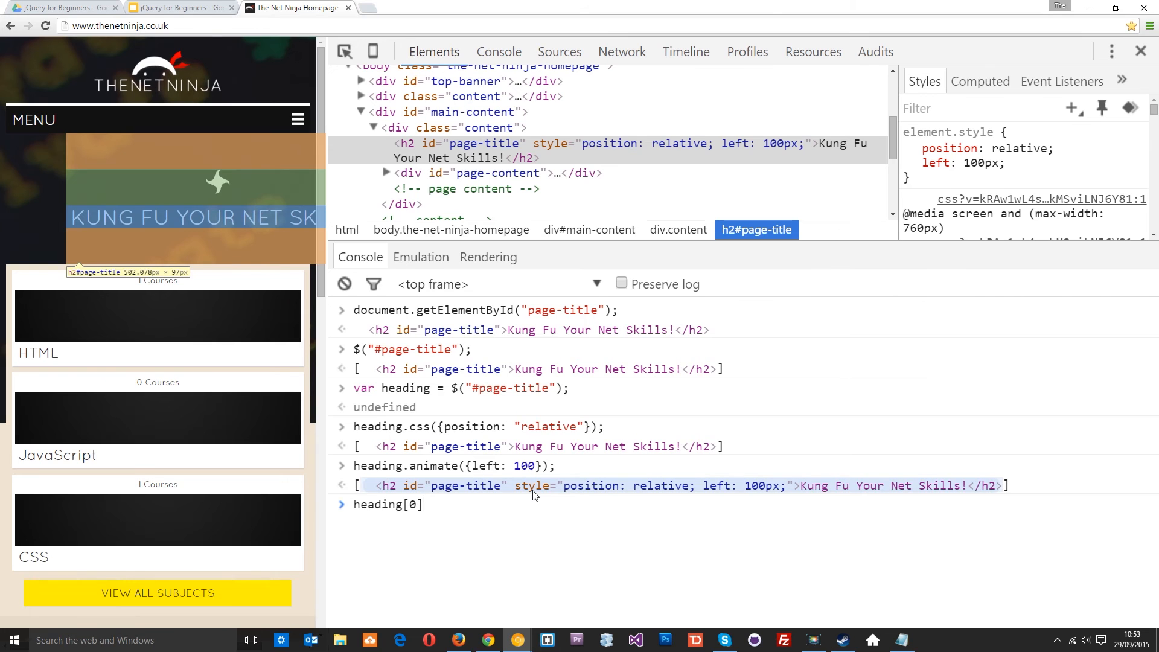
# Evaluate heading[0], then call heading[0].animate({left: 20}) and collapse the returned Animation
pyautogui.press('Enter')
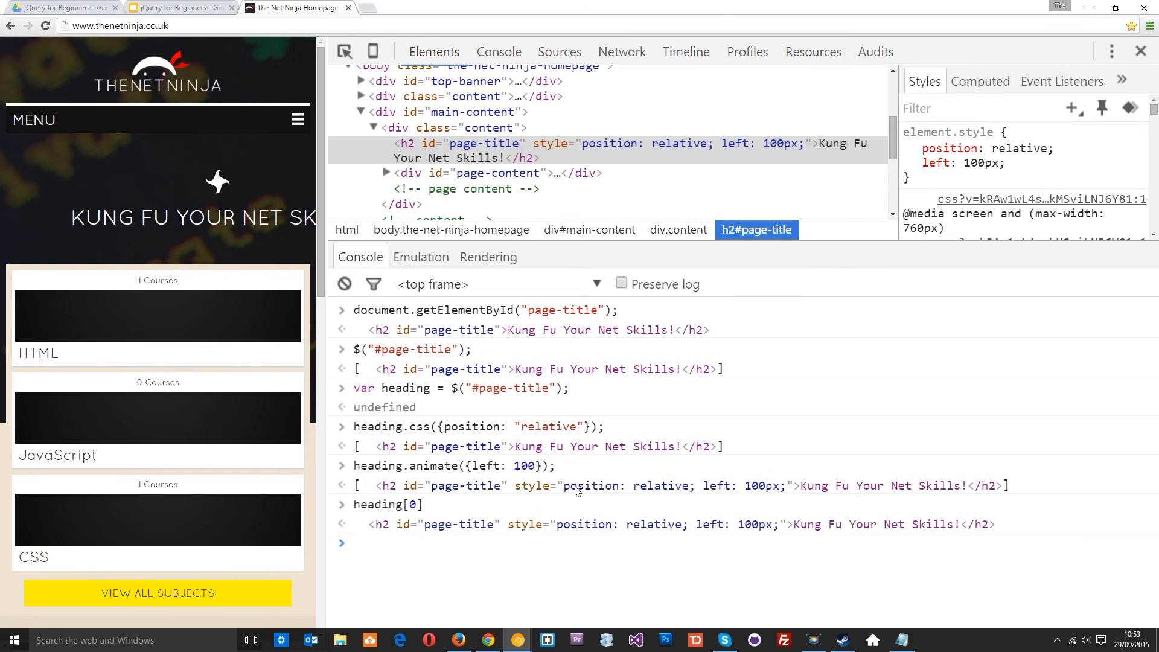
pyautogui.moveTo(419, 508)
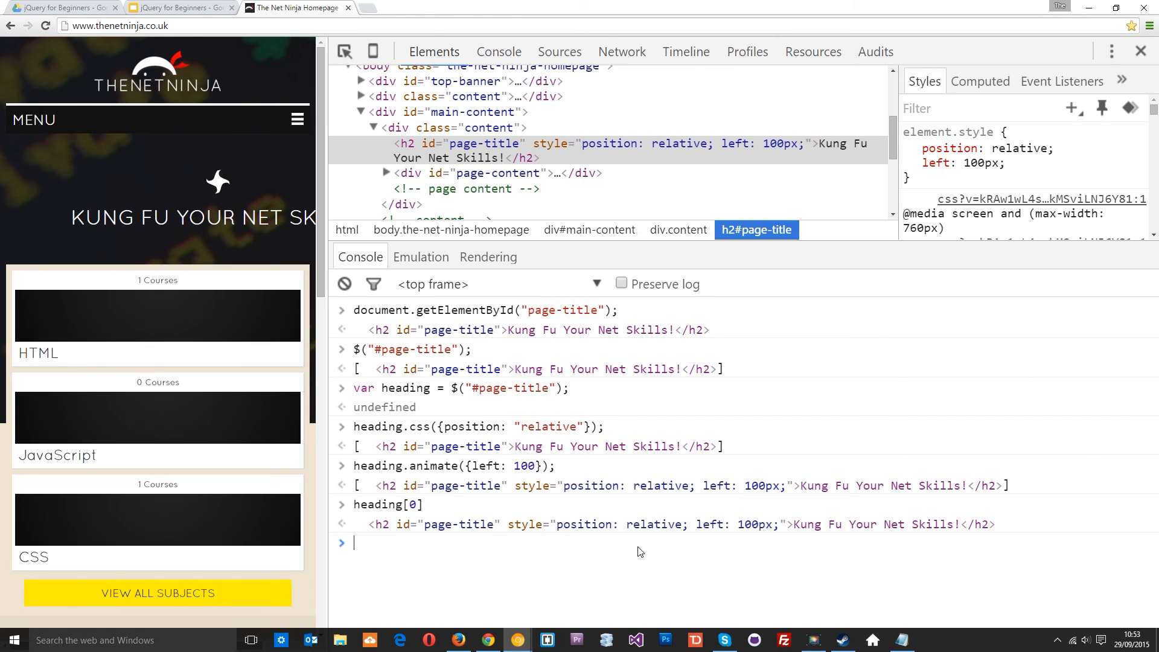
pyautogui.write('heading[0')
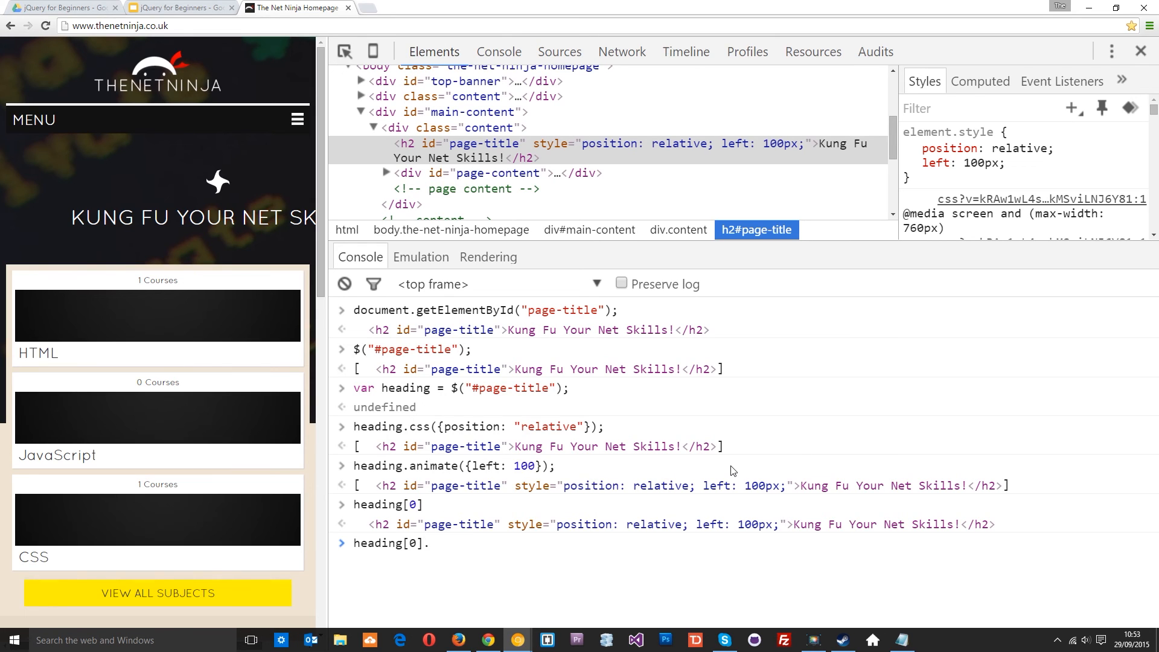
pyautogui.write('.animate(')
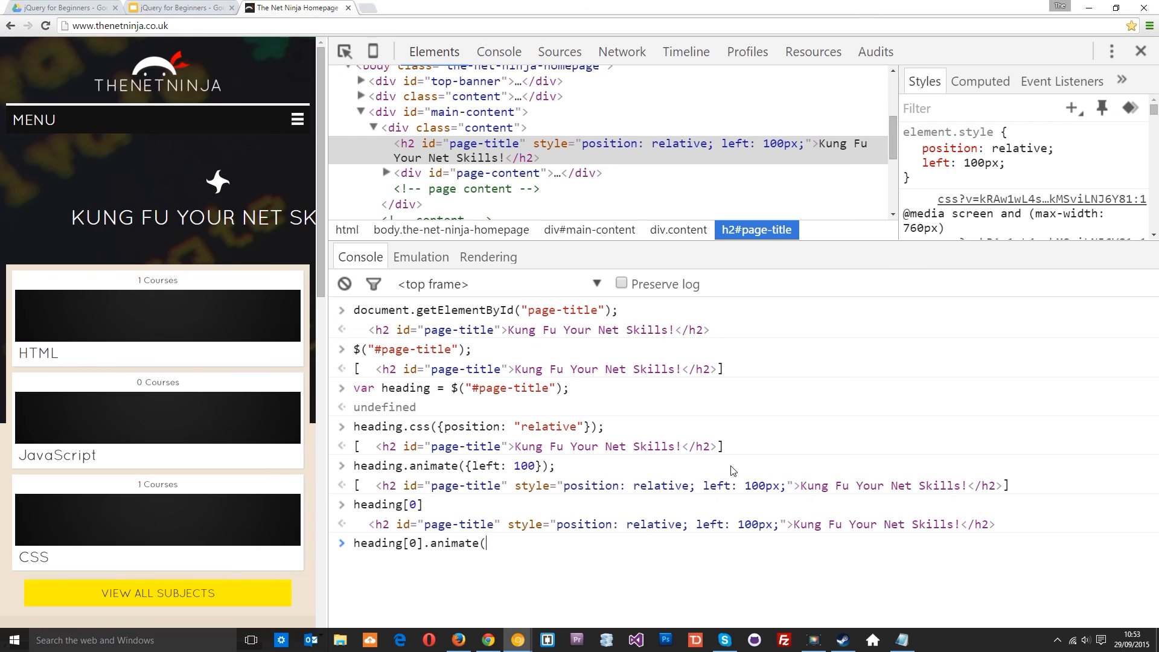
pyautogui.write('{})')
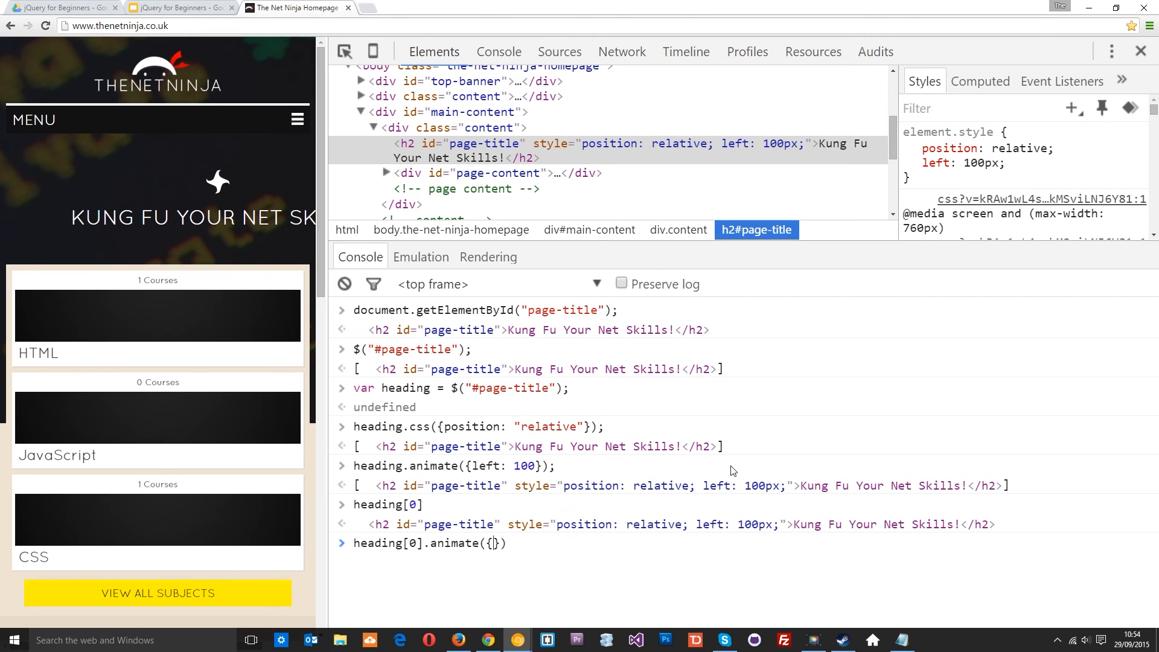
pyautogui.write('left: 20')
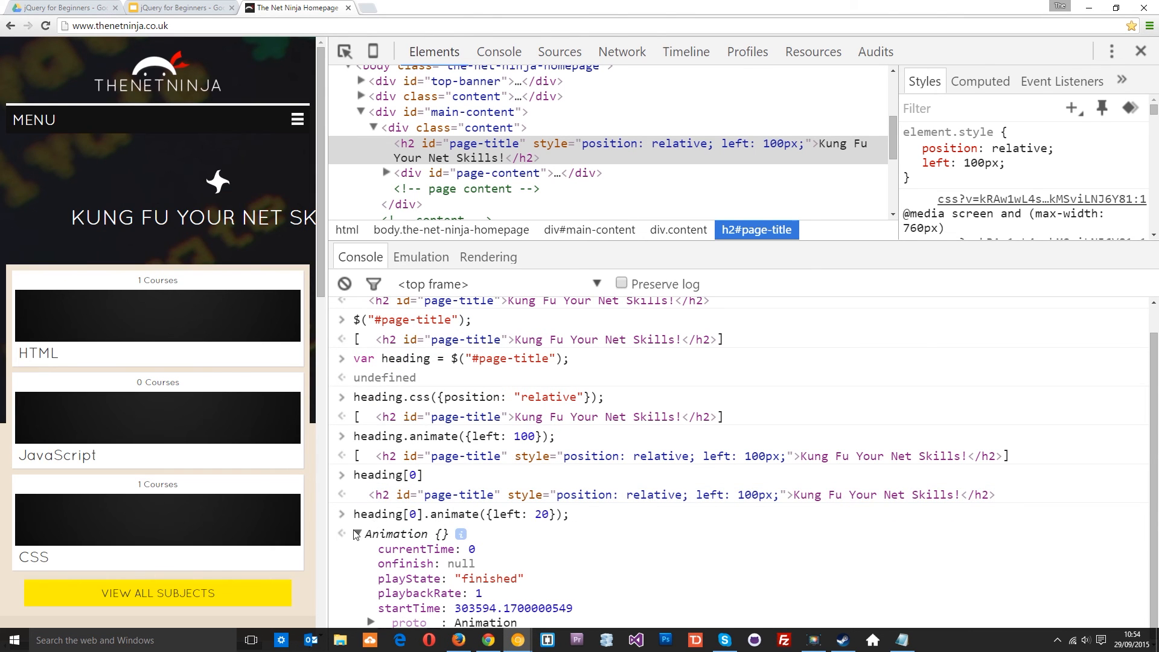
pyautogui.click(355, 533)
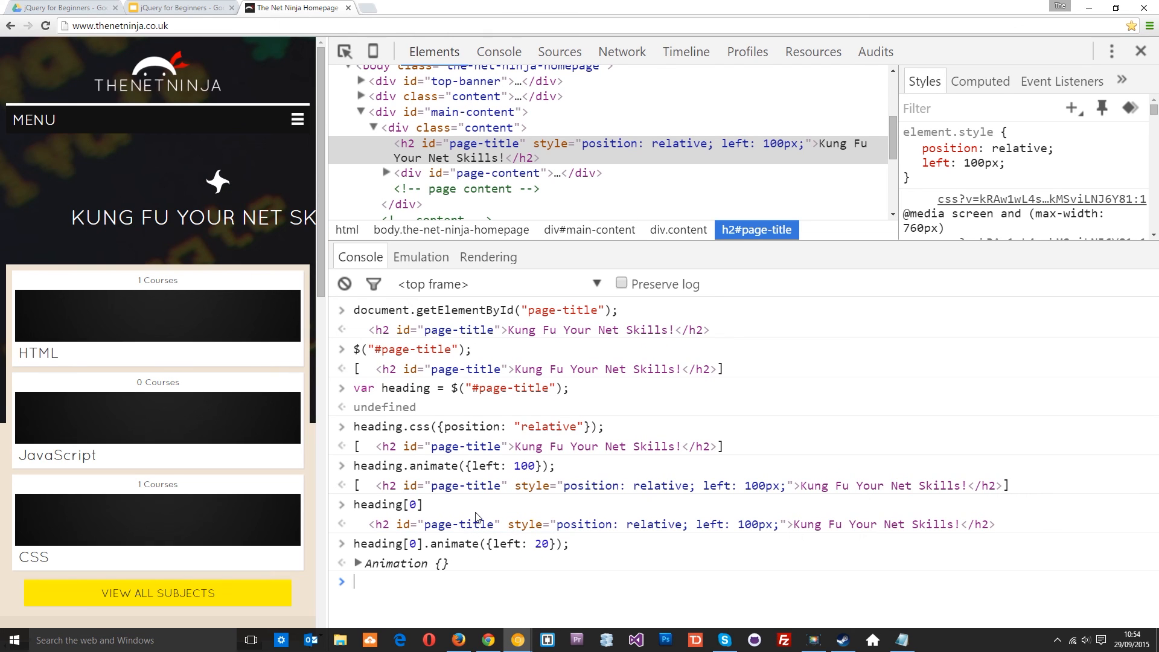